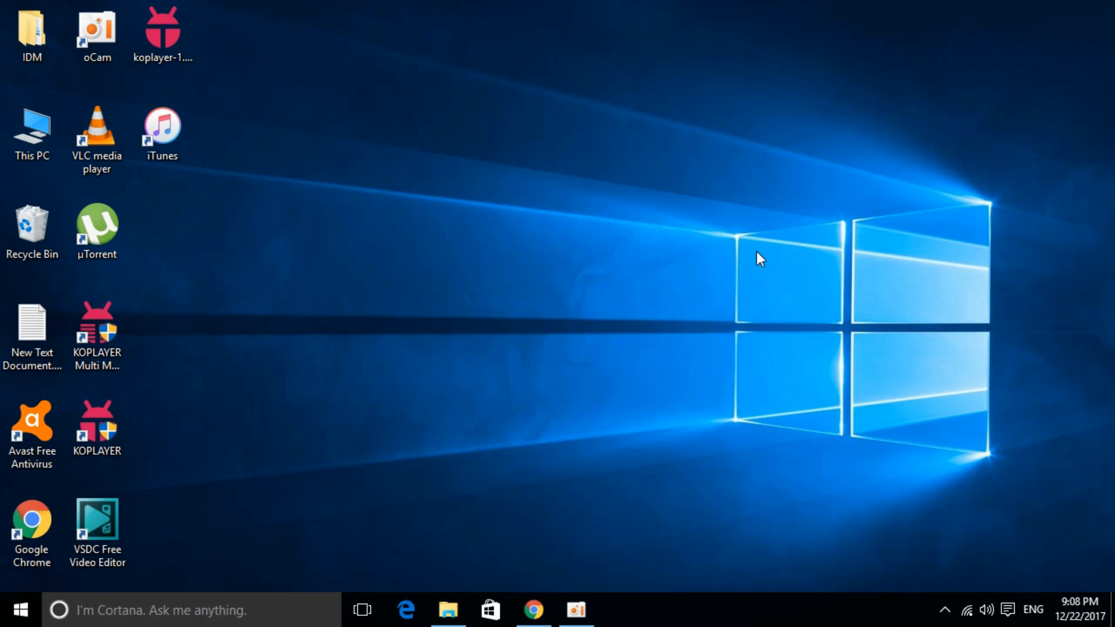
{"action": "mouse_move", "coordinate": [425, 460]}
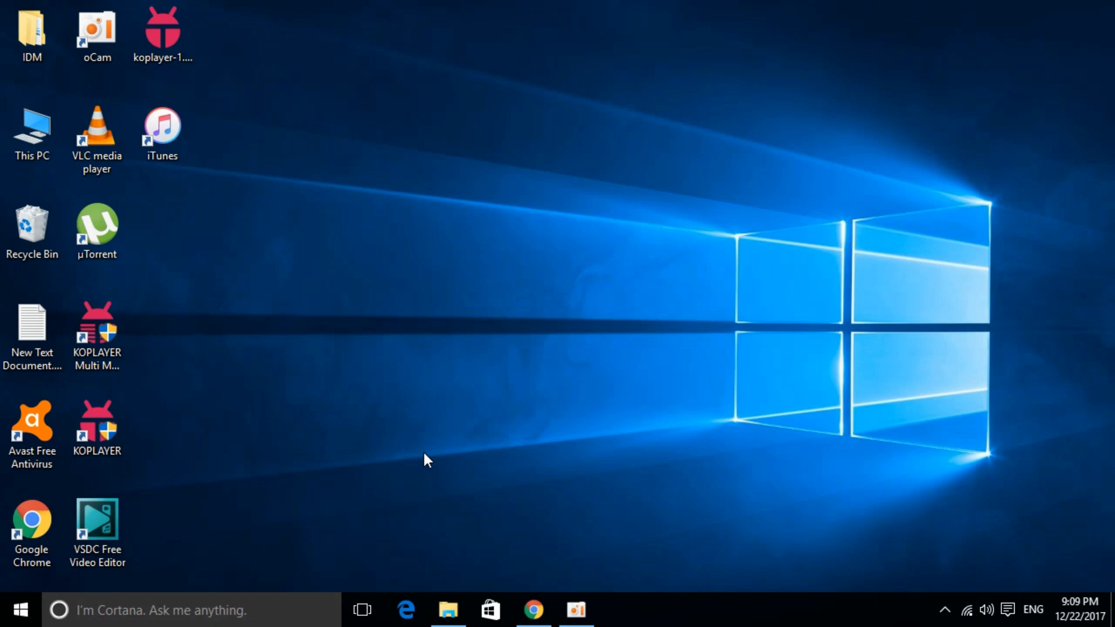
{"action": "mouse_move", "coordinate": [445, 458]}
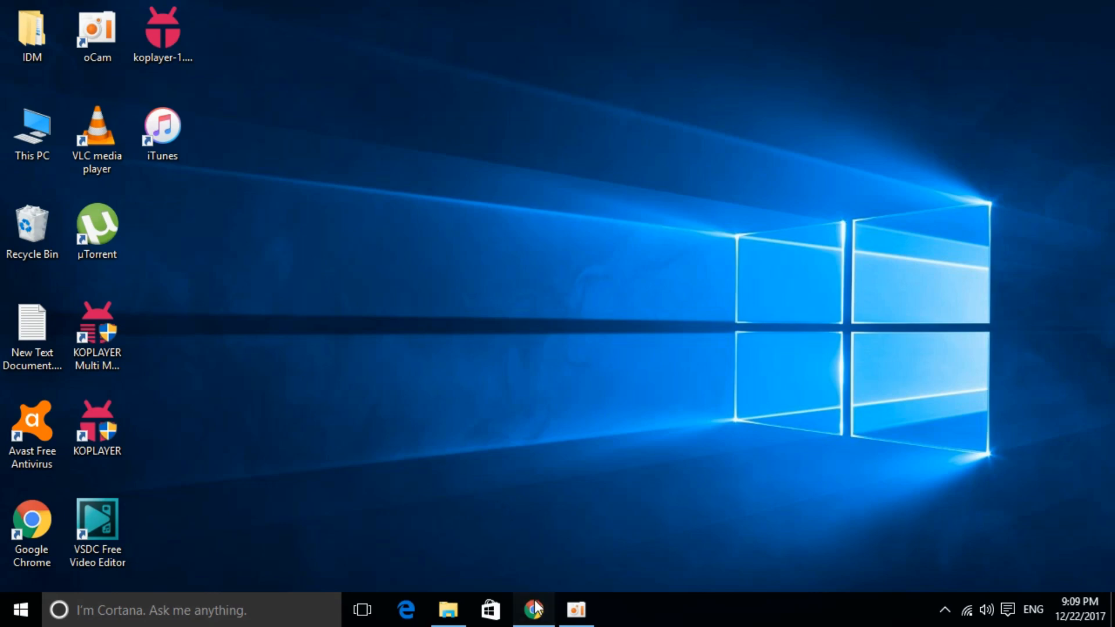
- Download Microsoft's Program Install and Uninstall troubleshooter from the support article in Chrome
{"action": "left_click", "coordinate": [533, 610]}
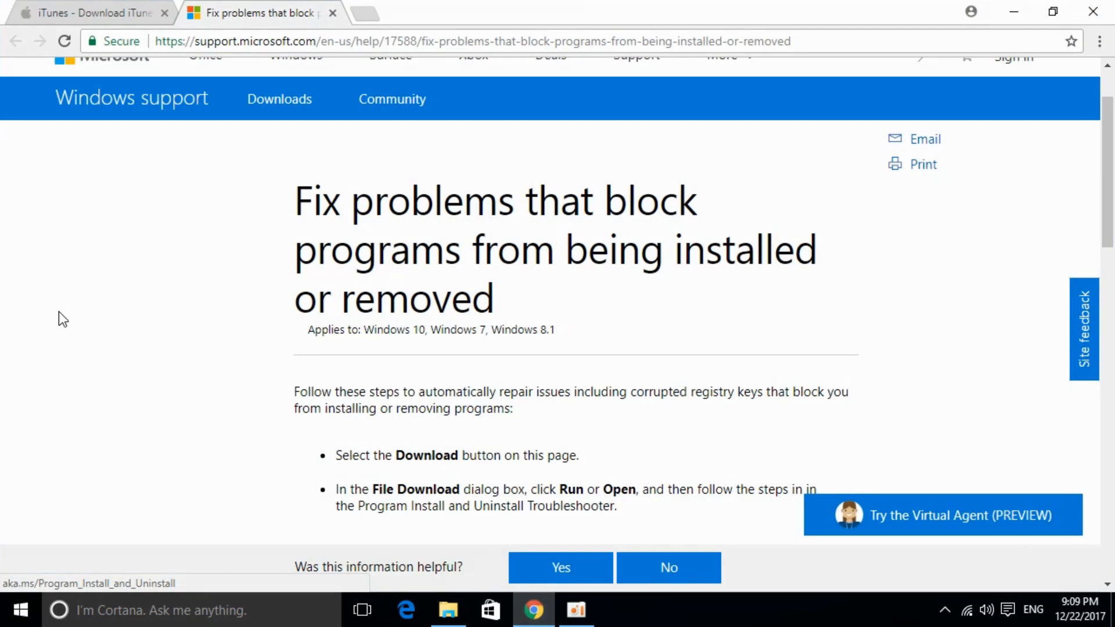
{"action": "mouse_move", "coordinate": [197, 332]}
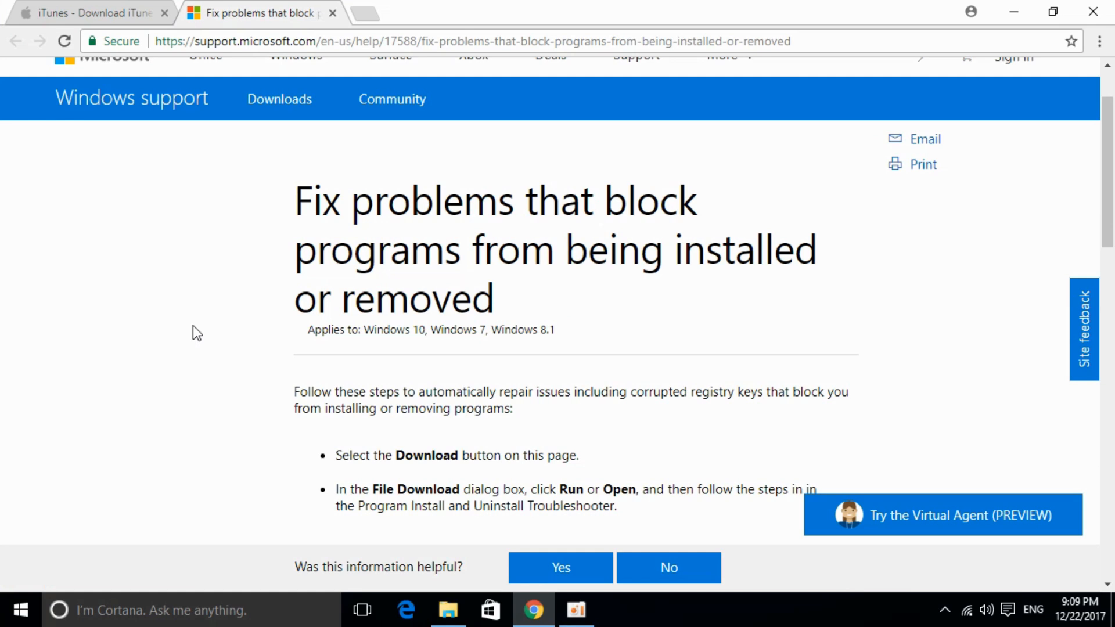
{"action": "mouse_move", "coordinate": [267, 205]}
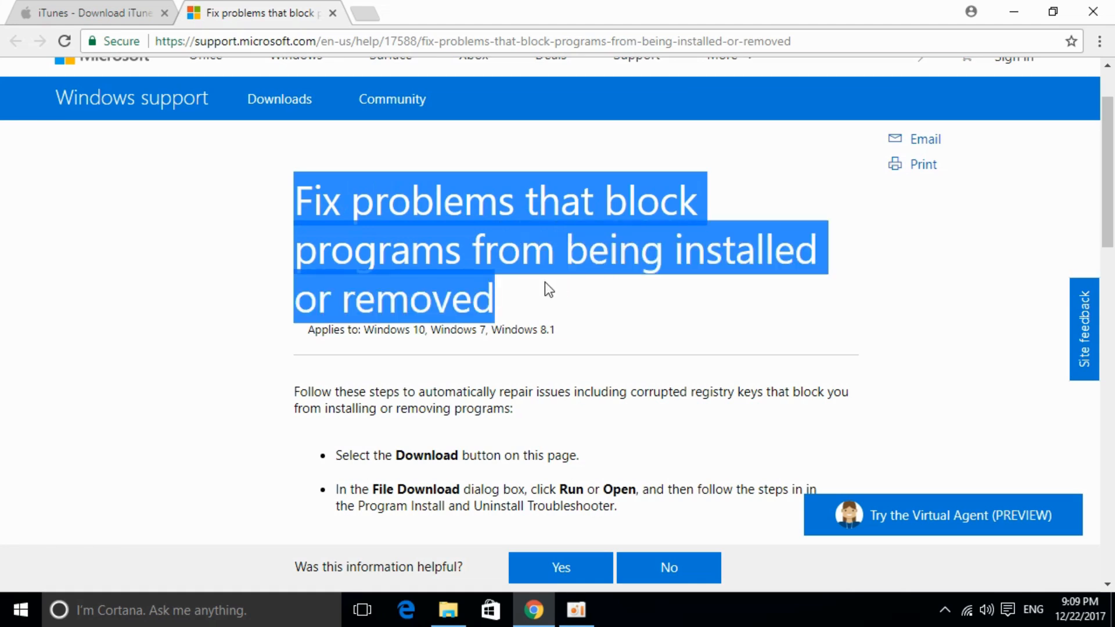
{"action": "left_click", "coordinate": [164, 258]}
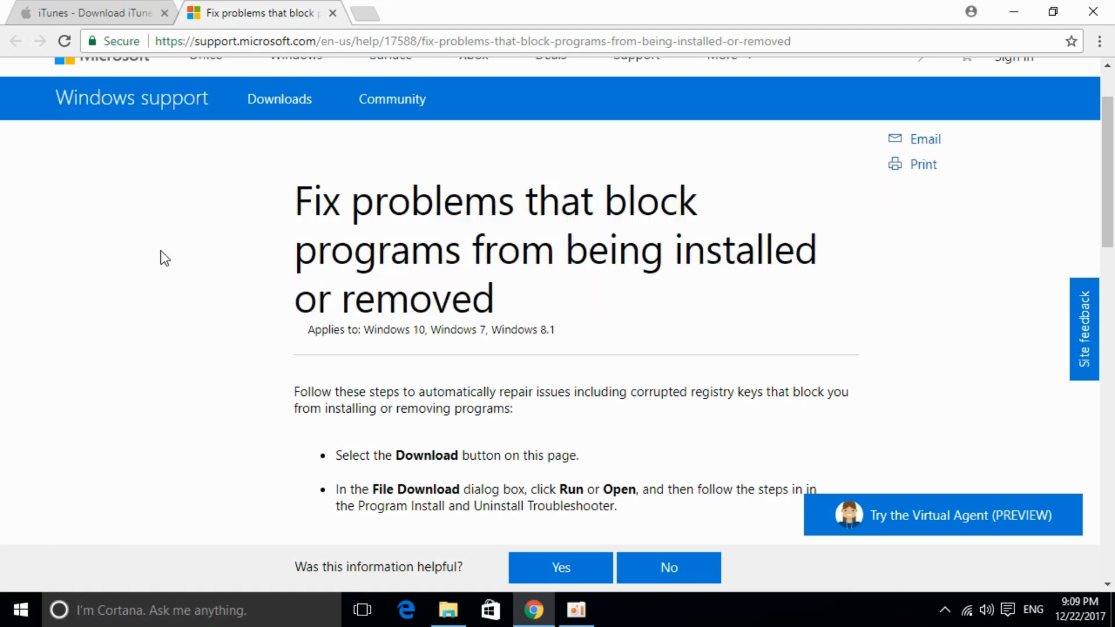
{"action": "scroll", "scroll_direction": "down", "scroll_amount": 3}
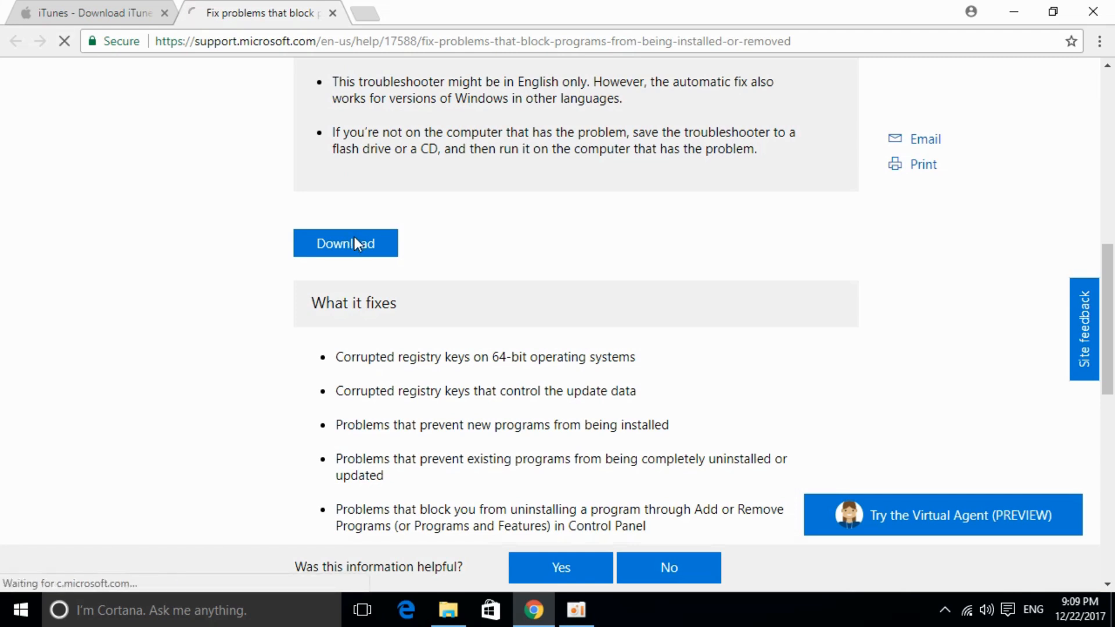
{"action": "left_click", "coordinate": [344, 243]}
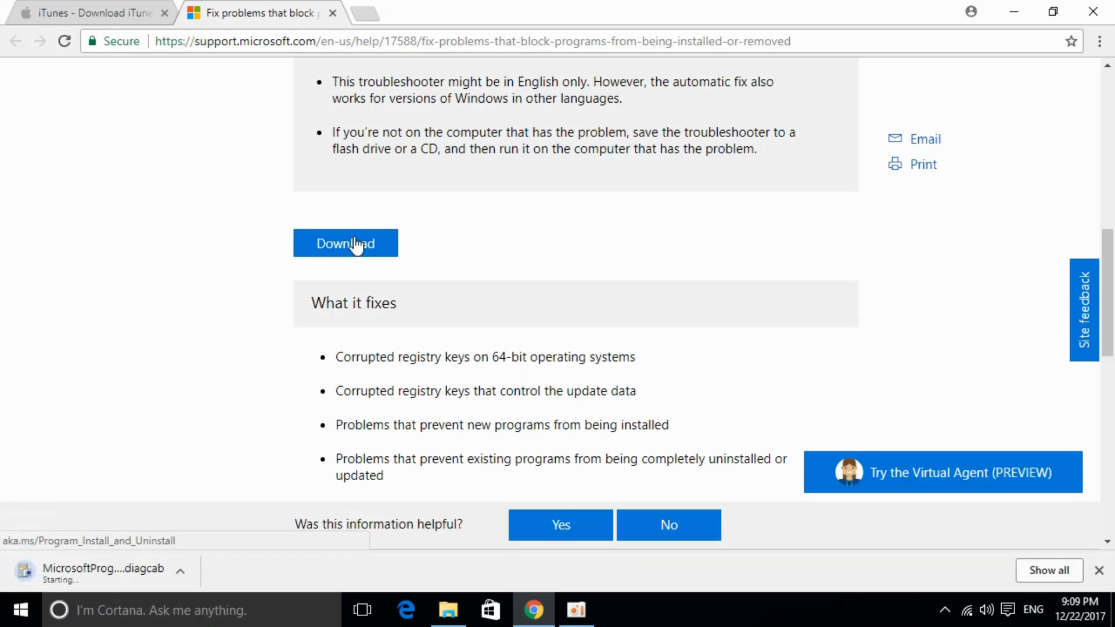
{"action": "mouse_move", "coordinate": [57, 589]}
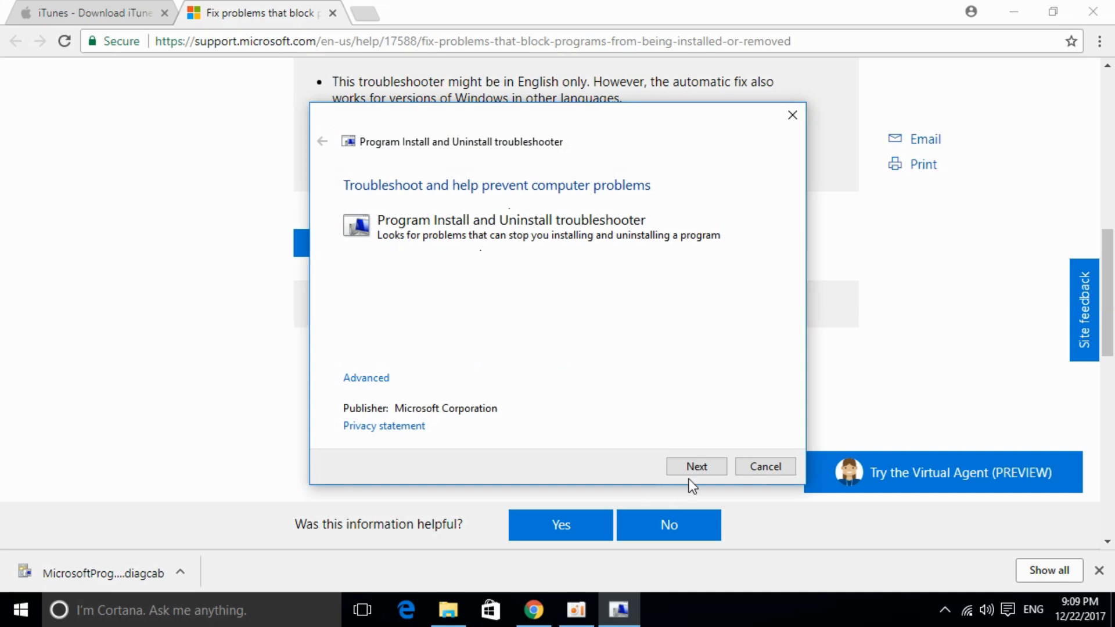
- Report an uninstall problem and choose Apple Software Update as the affected program
{"action": "left_click", "coordinate": [695, 467]}
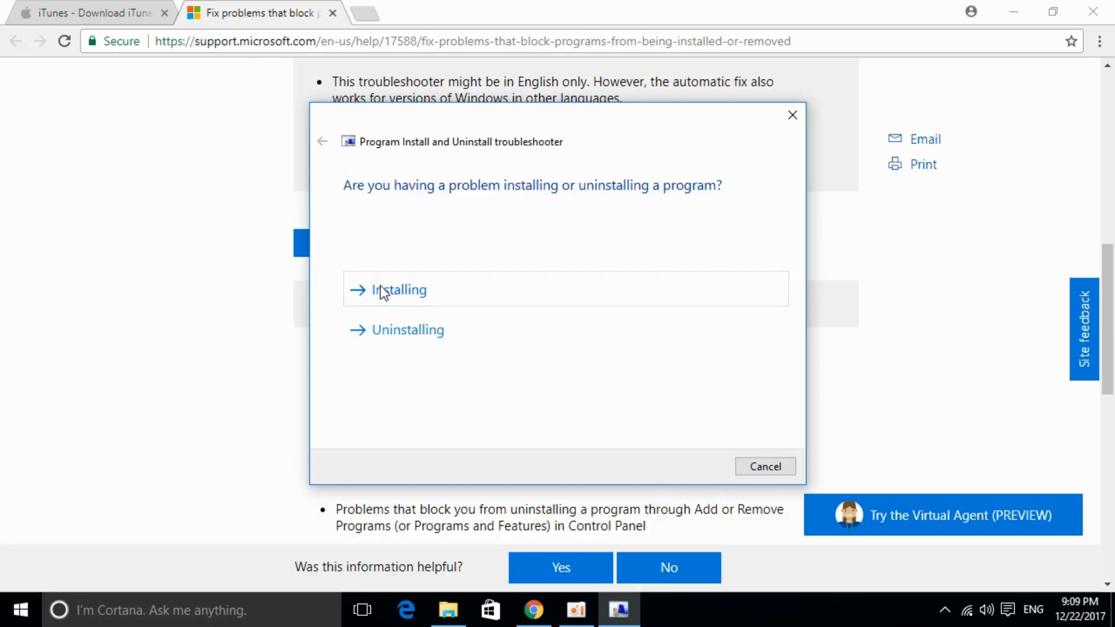
{"action": "mouse_move", "coordinate": [403, 340]}
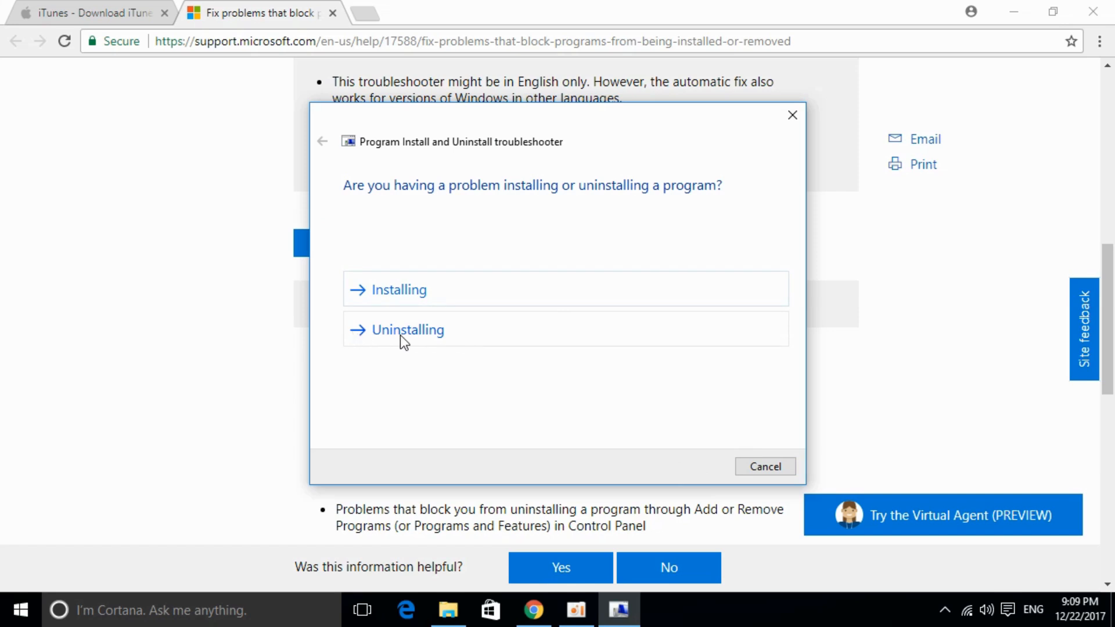
{"action": "left_click", "coordinate": [407, 329]}
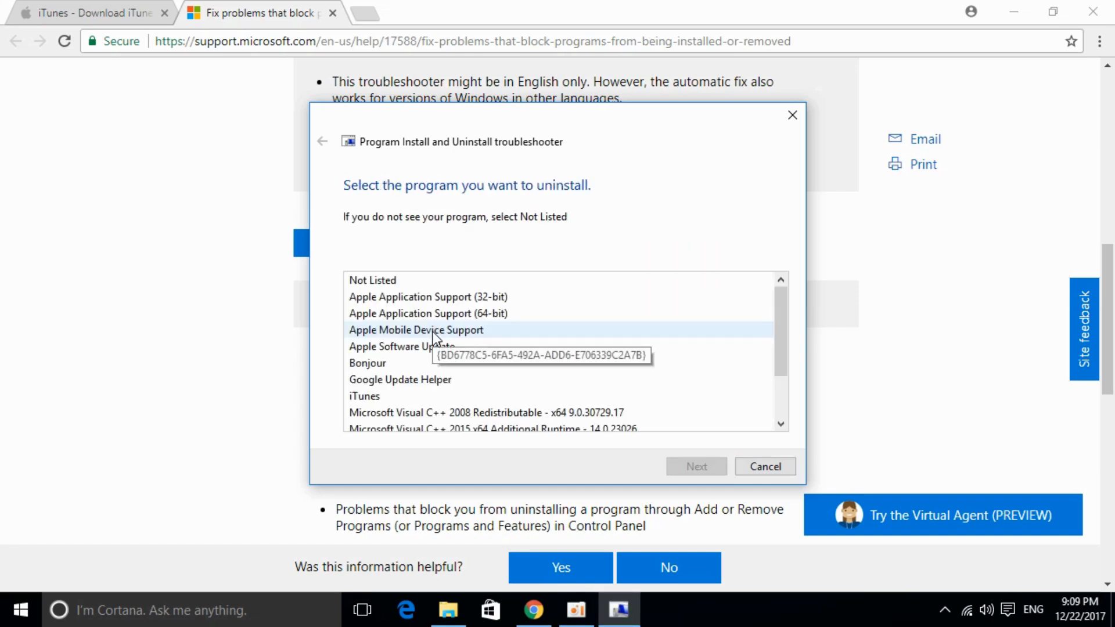
{"action": "left_click", "coordinate": [400, 346]}
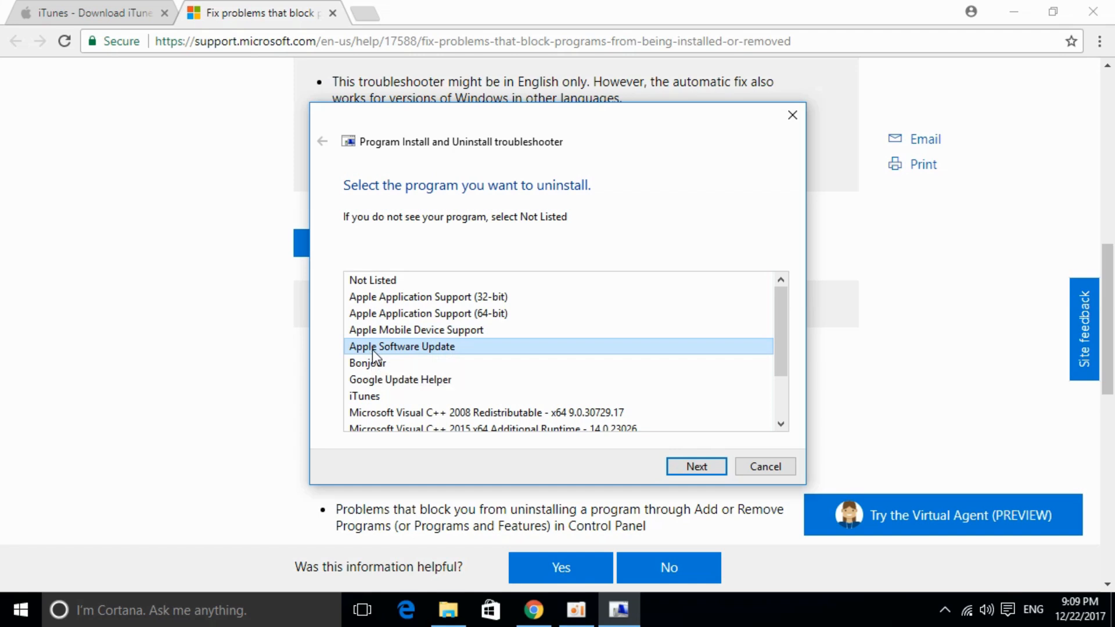
{"action": "mouse_move", "coordinate": [386, 354]}
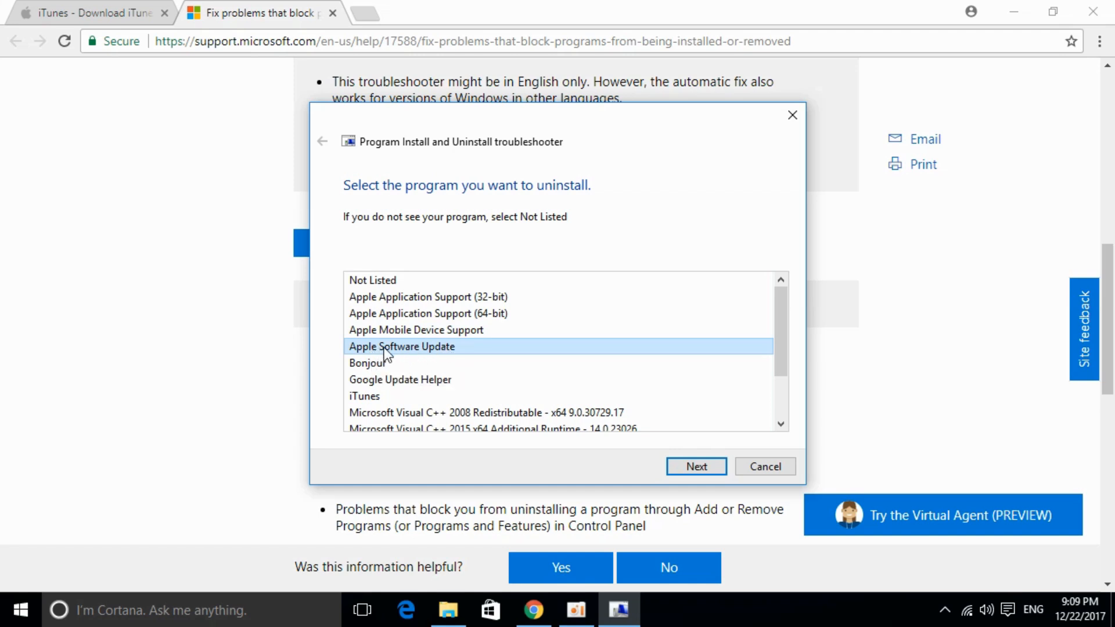
{"action": "left_click", "coordinate": [696, 466]}
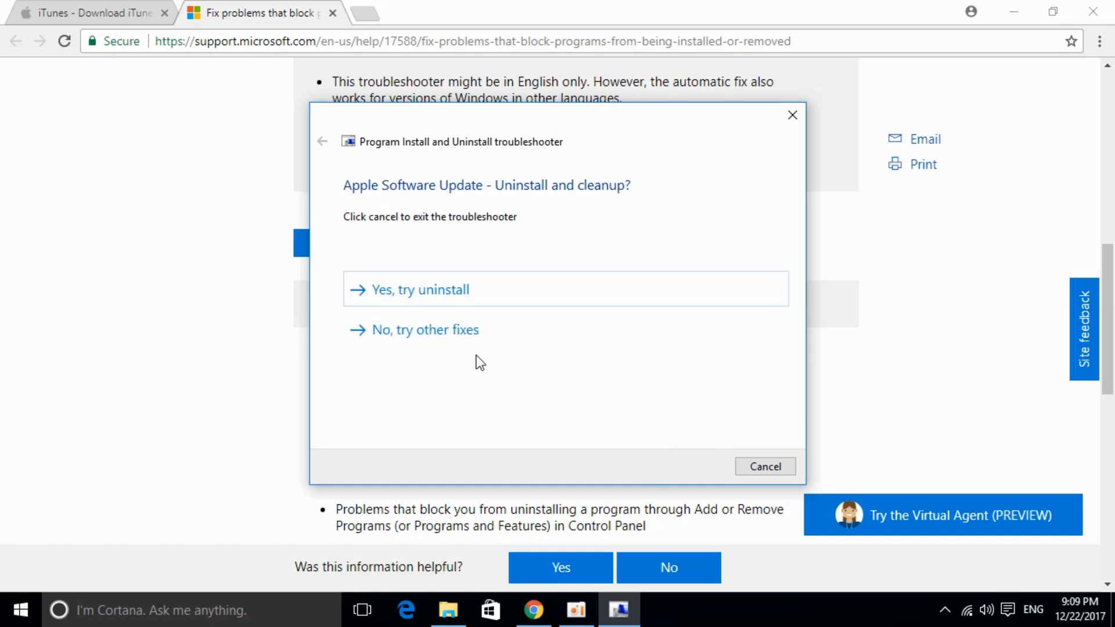
{"action": "mouse_move", "coordinate": [426, 291]}
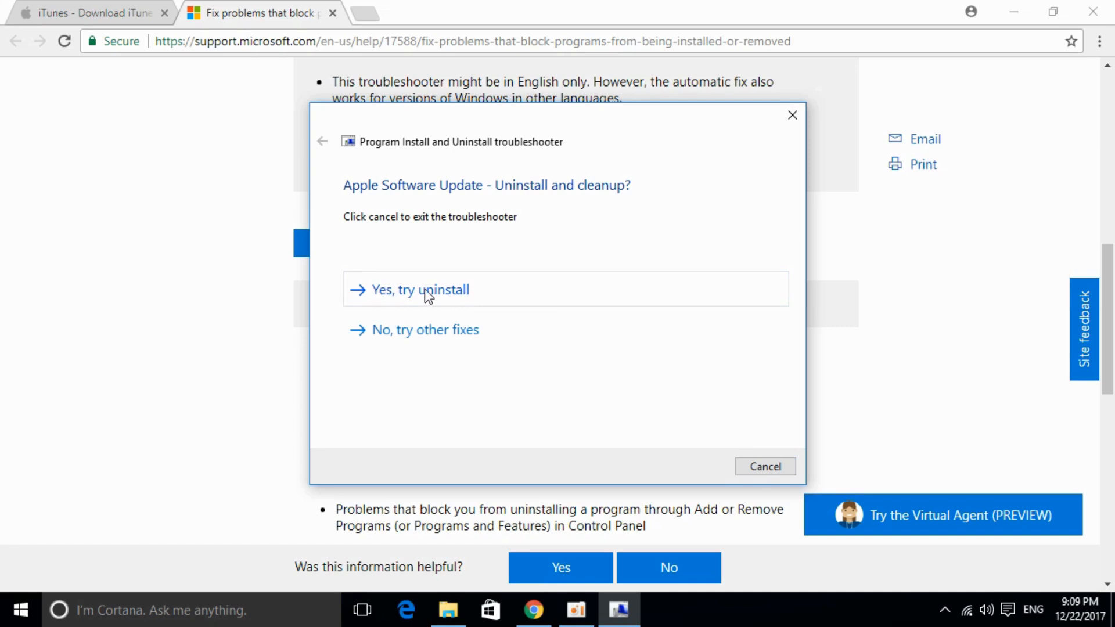
- Uninstall and clean up Apple Software Update, then close the finished troubleshooter
{"action": "left_click", "coordinate": [419, 289]}
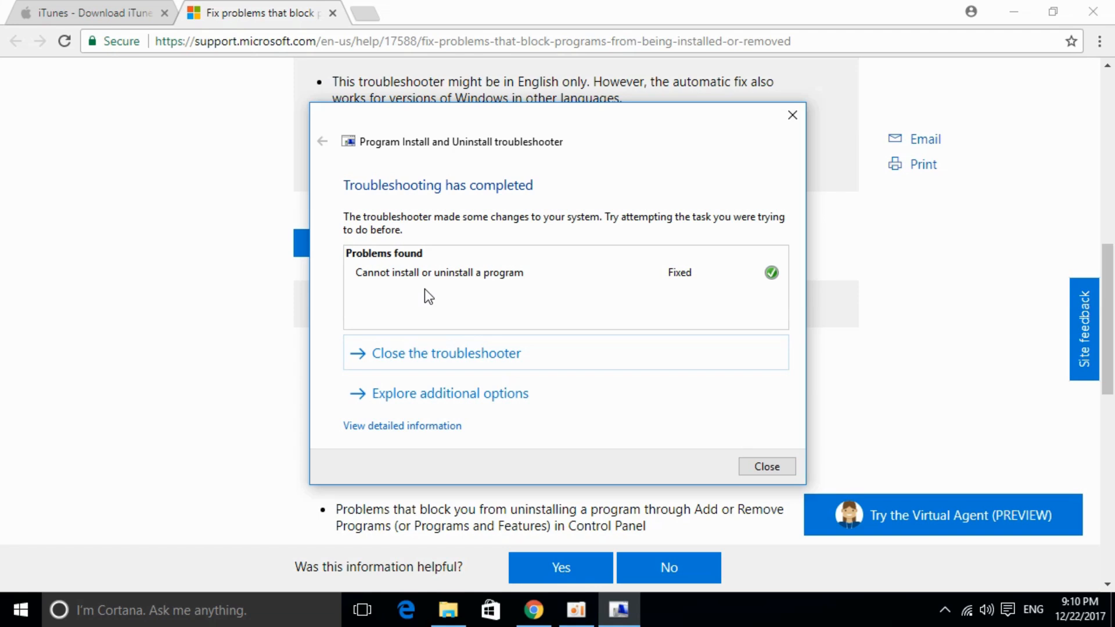
{"action": "left_click", "coordinate": [765, 467]}
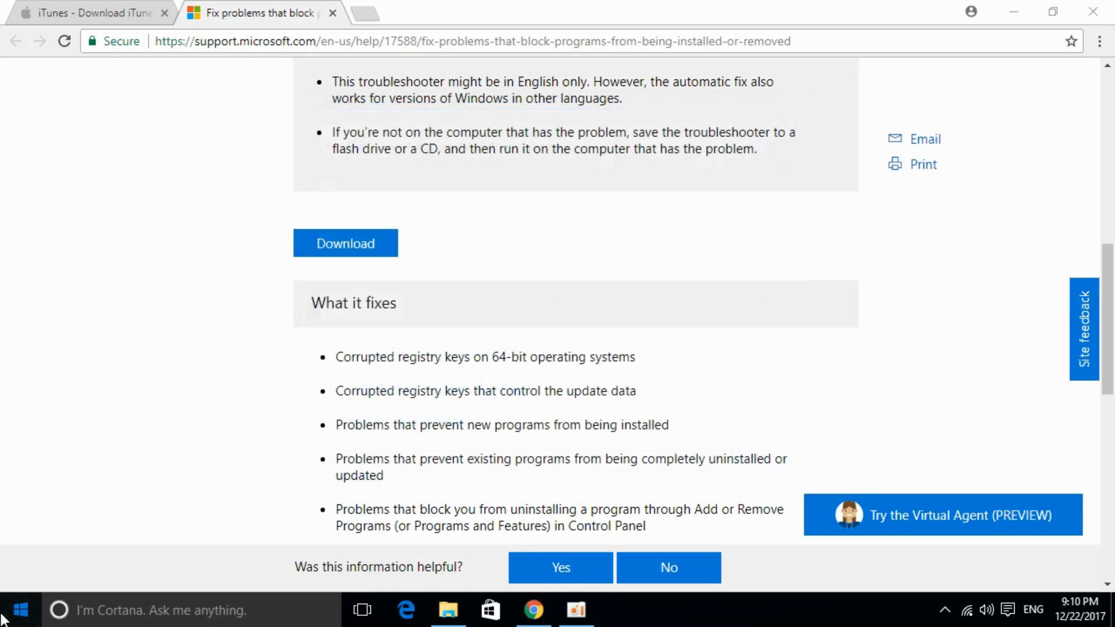
- Search the Start menu for 'control' and launch Control Panel
{"action": "left_click", "coordinate": [20, 610]}
{"action": "type", "text": "c"}
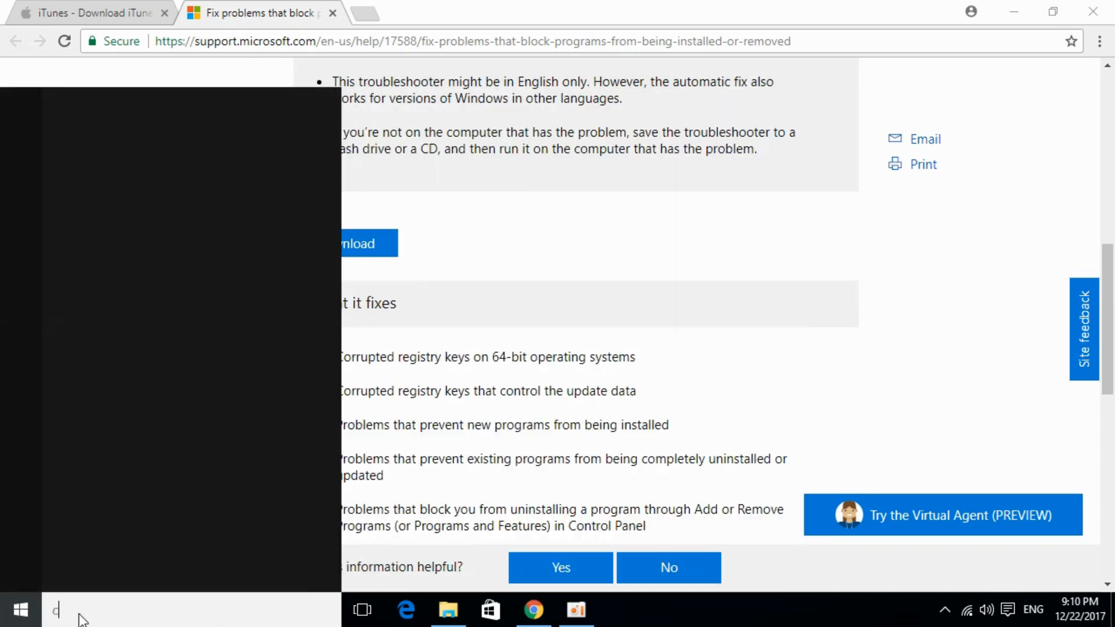
{"action": "type", "text": "ontr"}
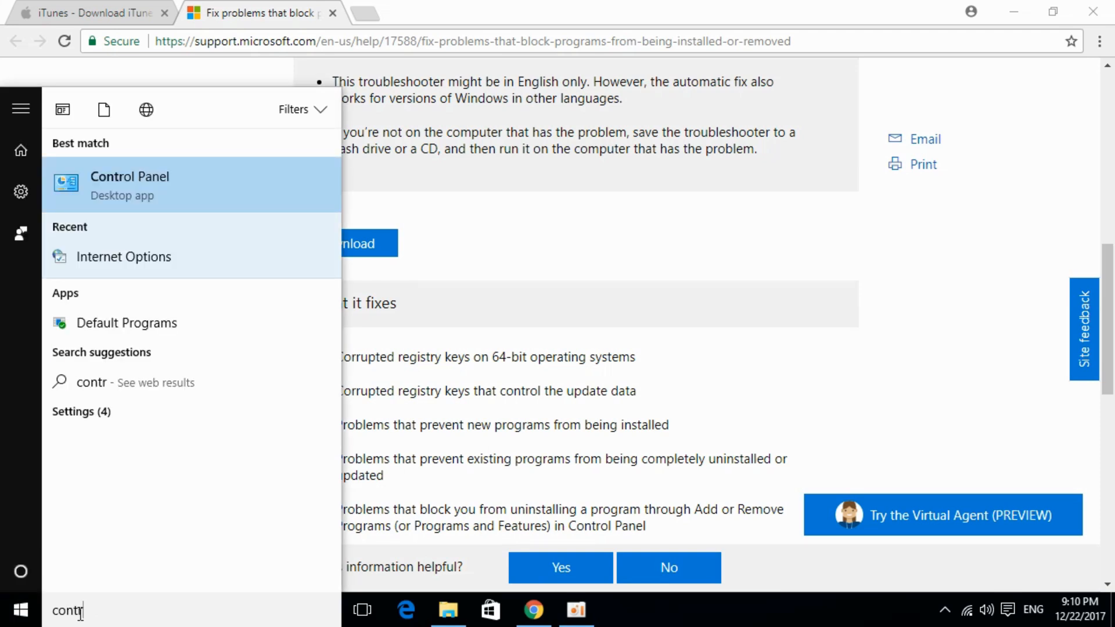
{"action": "mouse_move", "coordinate": [125, 199]}
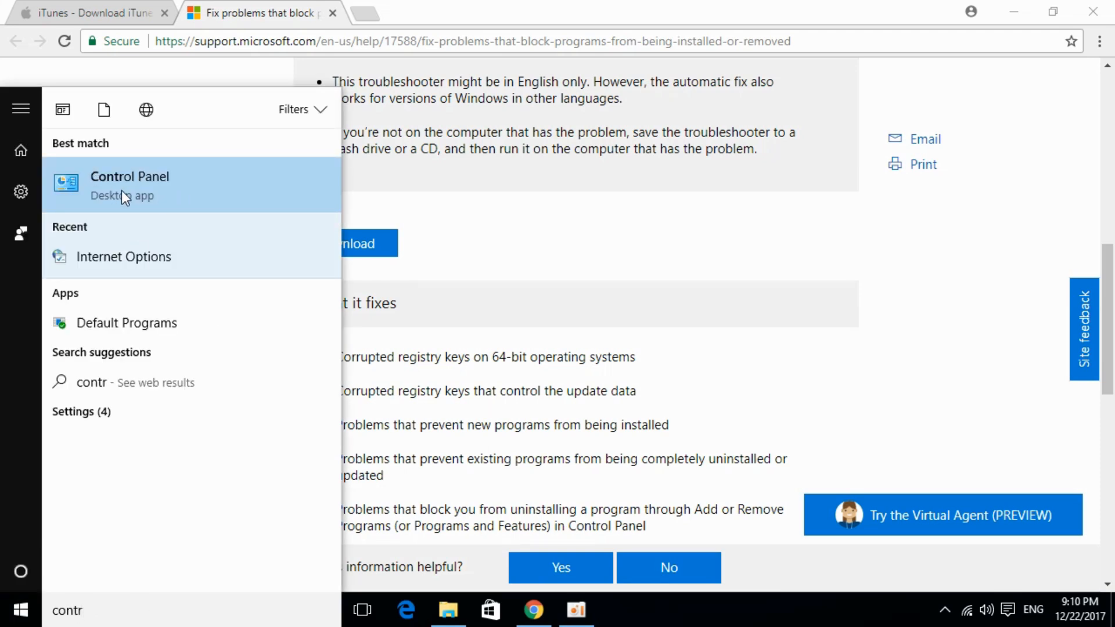
{"action": "left_click", "coordinate": [129, 184]}
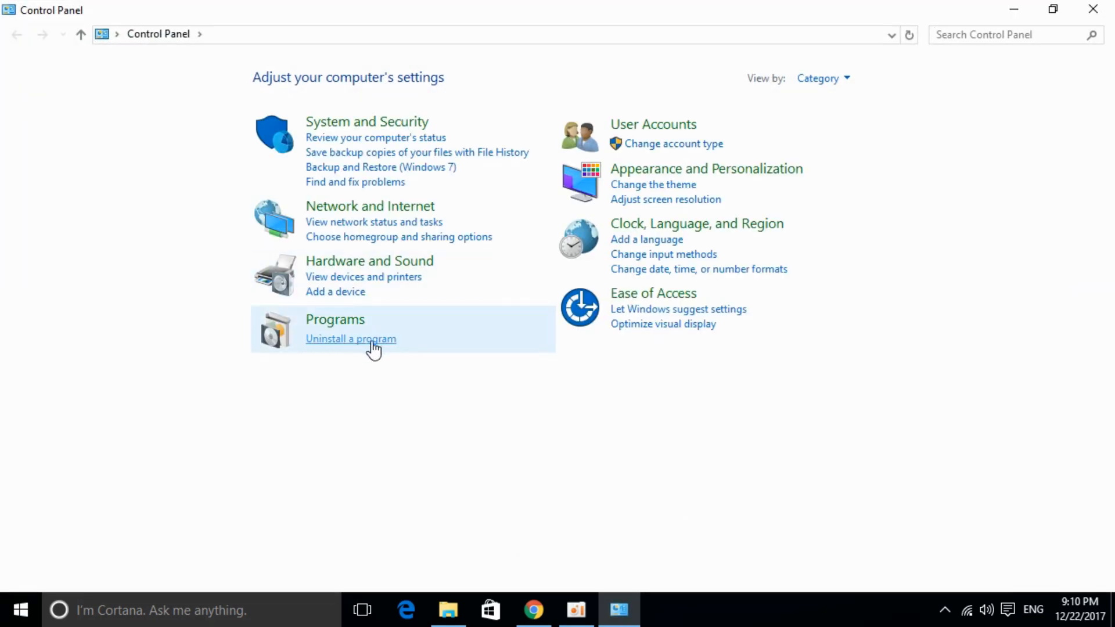
- Uninstall iTunes from Programs and Features and confirm its removal
{"action": "left_click", "coordinate": [350, 337]}
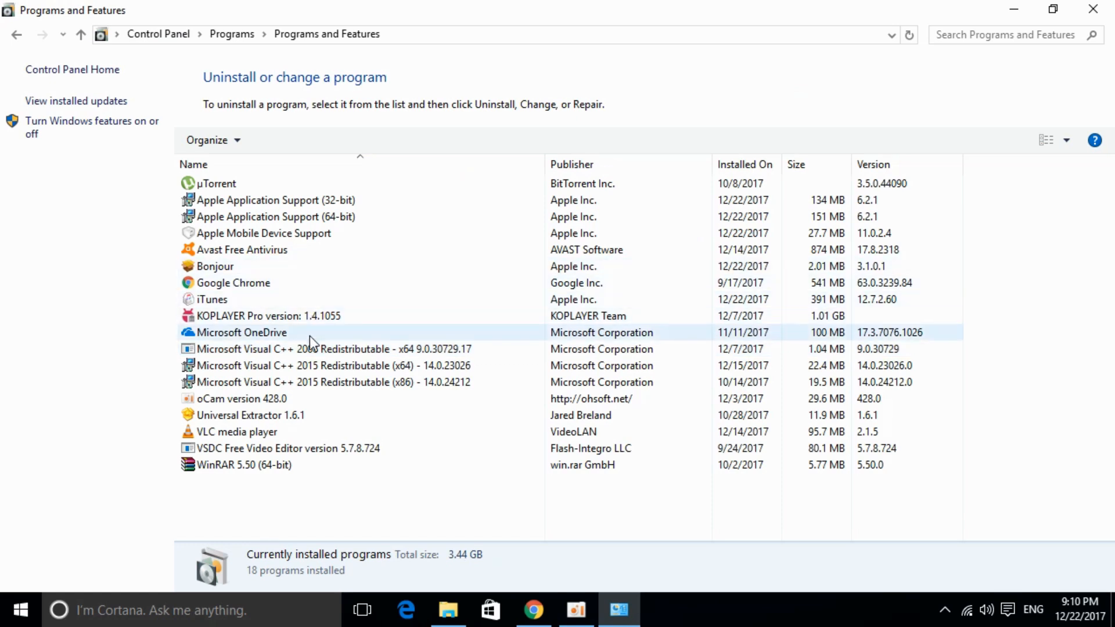
{"action": "left_click", "coordinate": [210, 299]}
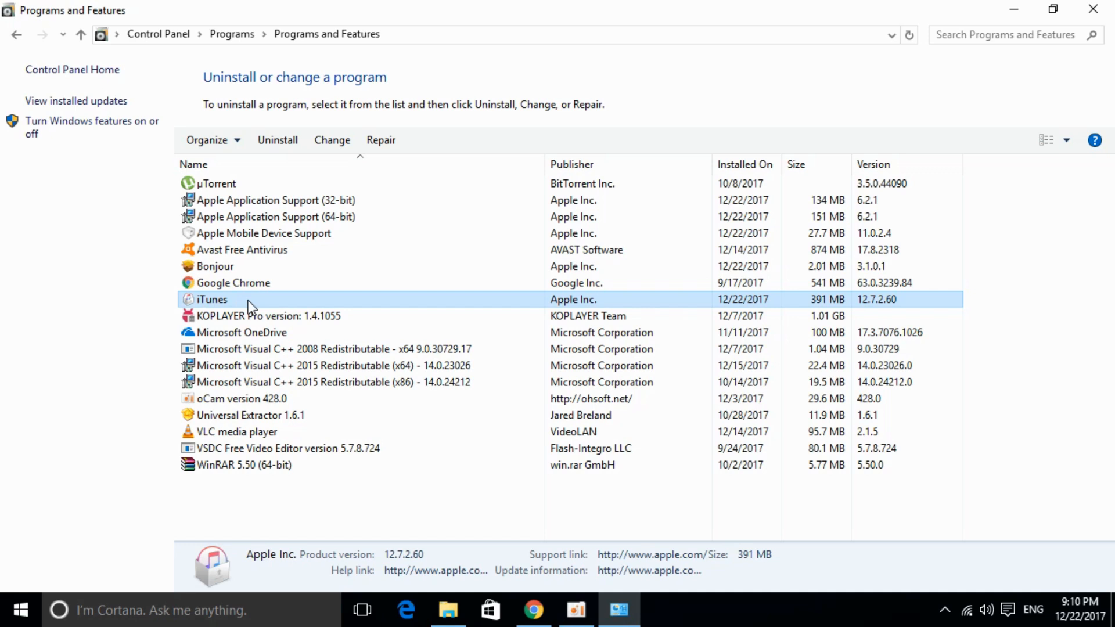
{"action": "left_click", "coordinate": [278, 140]}
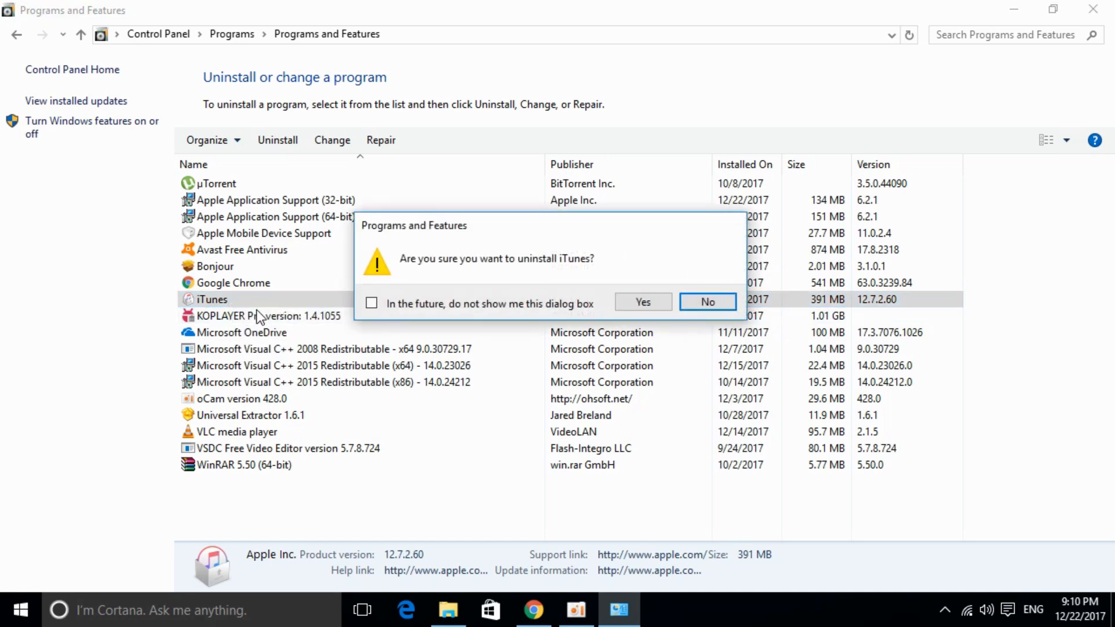
{"action": "left_click", "coordinate": [641, 302]}
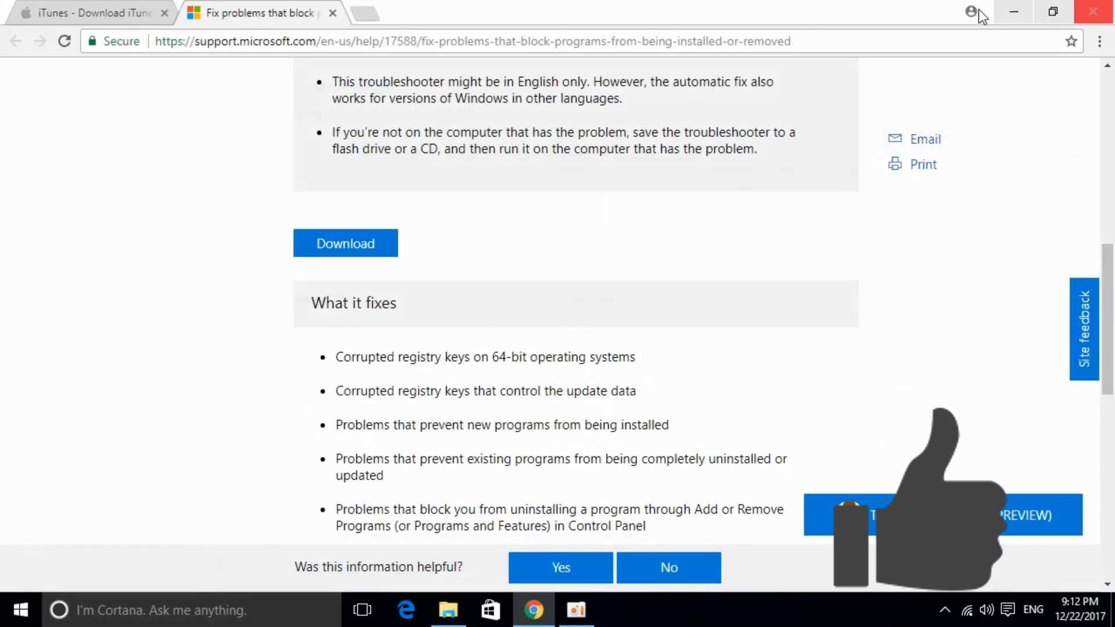
- Download the 64-bit iTunes installer from Apple's page and show it in its Downloads folder
{"action": "left_click", "coordinate": [93, 13]}
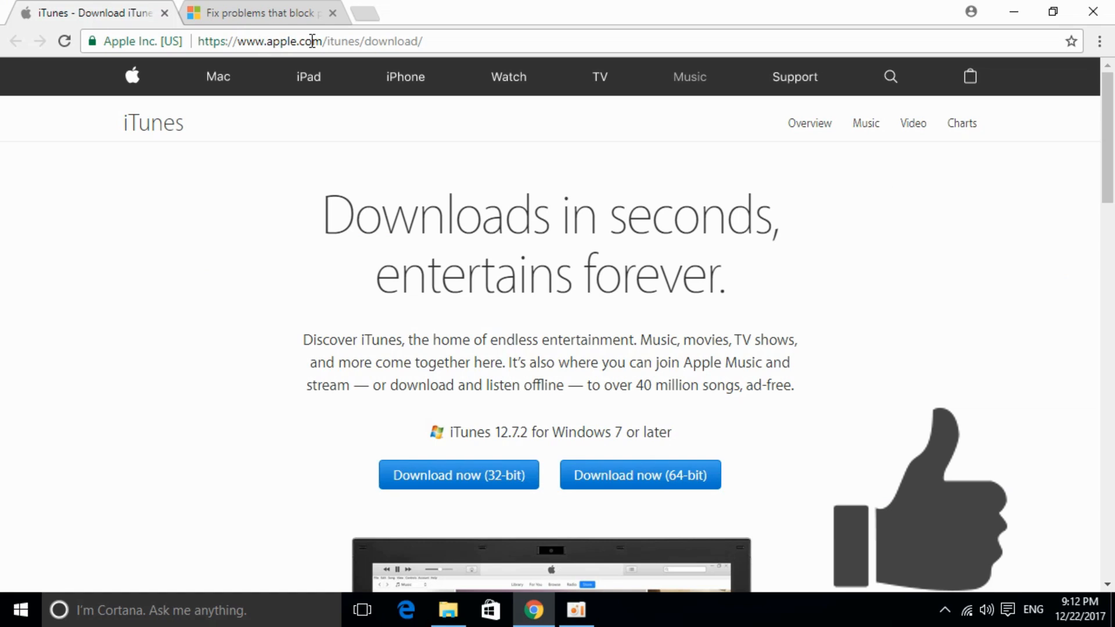
{"action": "mouse_move", "coordinate": [256, 220]}
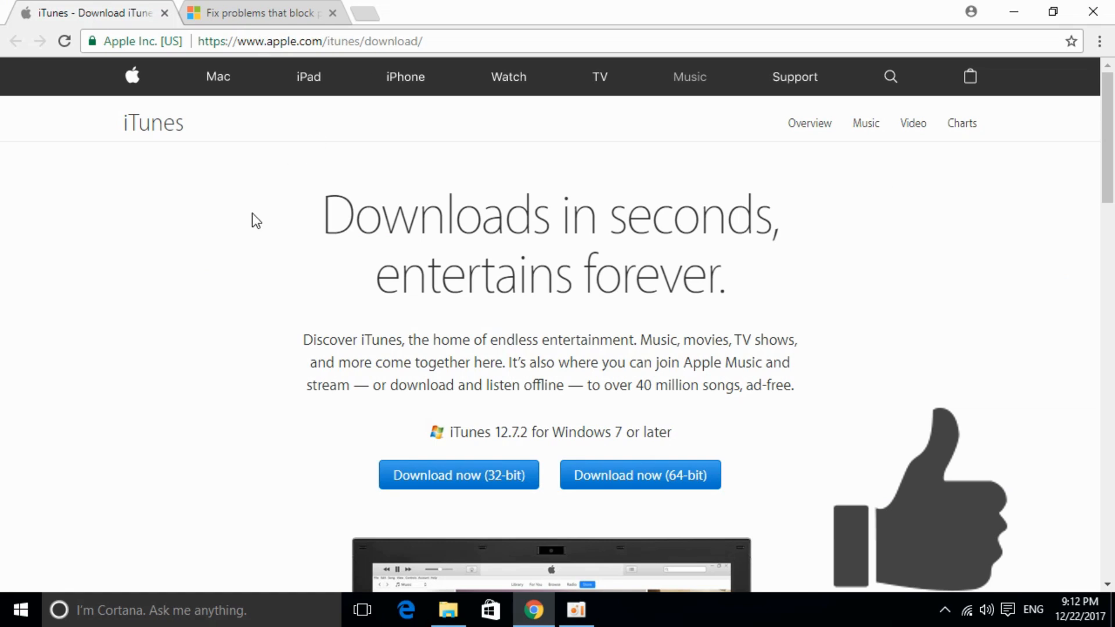
{"action": "mouse_move", "coordinate": [547, 219]}
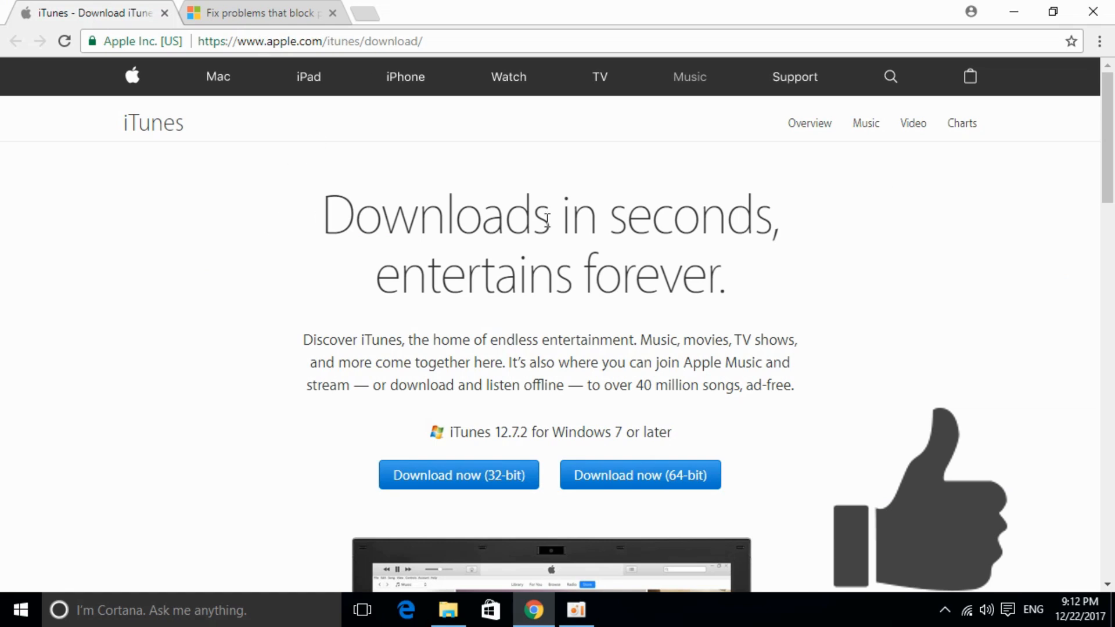
{"action": "mouse_move", "coordinate": [165, 312]}
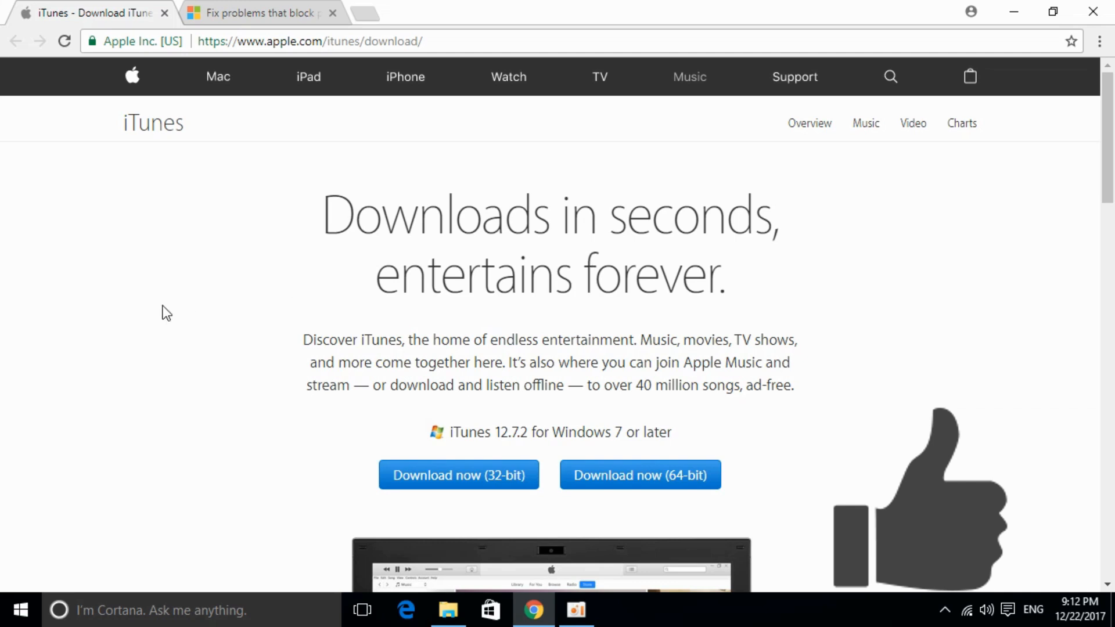
{"action": "scroll", "scroll_direction": "down", "scroll_amount": 3}
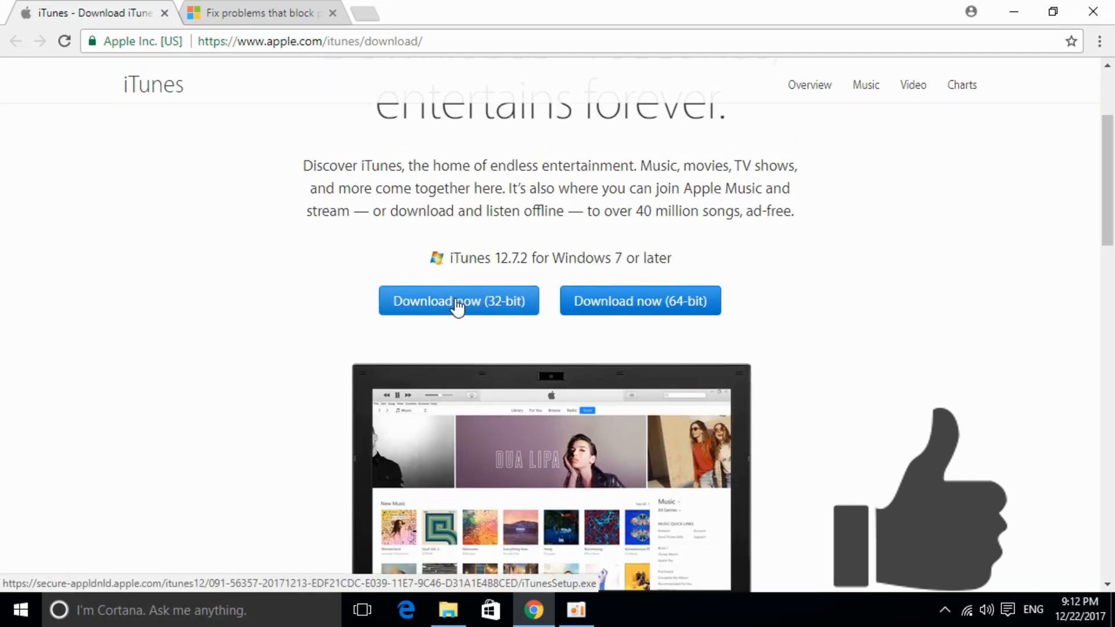
{"action": "mouse_move", "coordinate": [458, 339]}
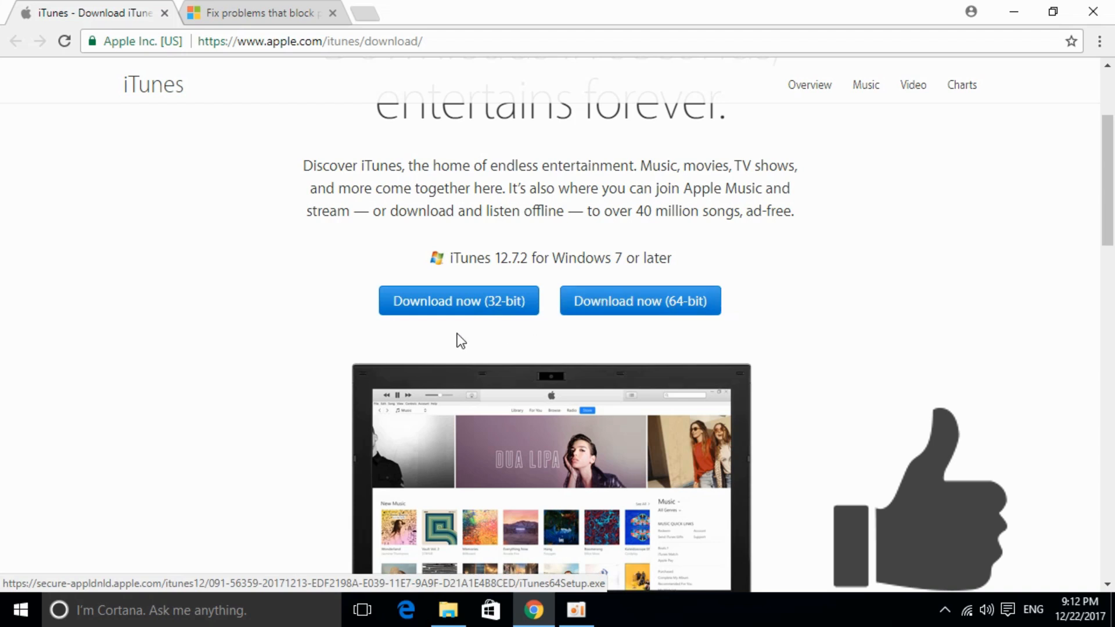
{"action": "mouse_move", "coordinate": [638, 300]}
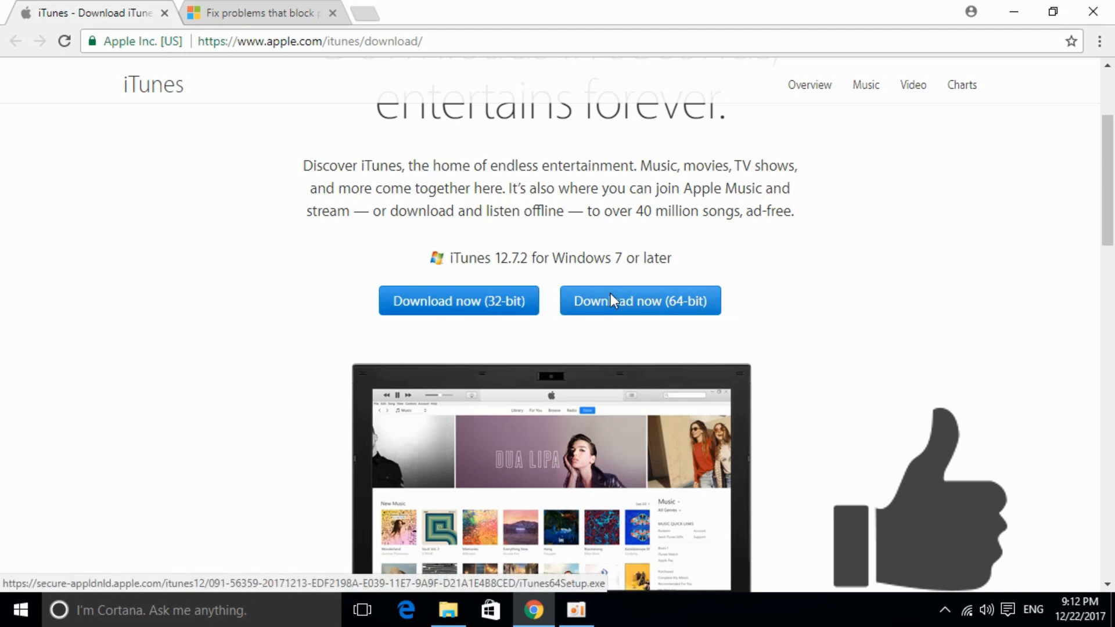
{"action": "left_click", "coordinate": [639, 300]}
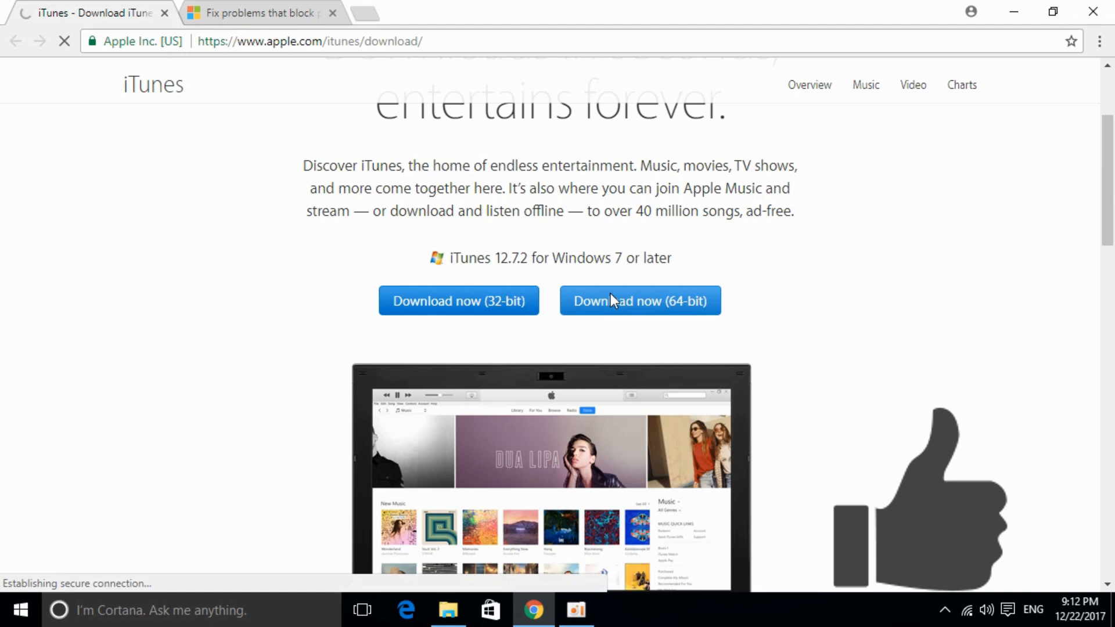
{"action": "left_click", "coordinate": [639, 299]}
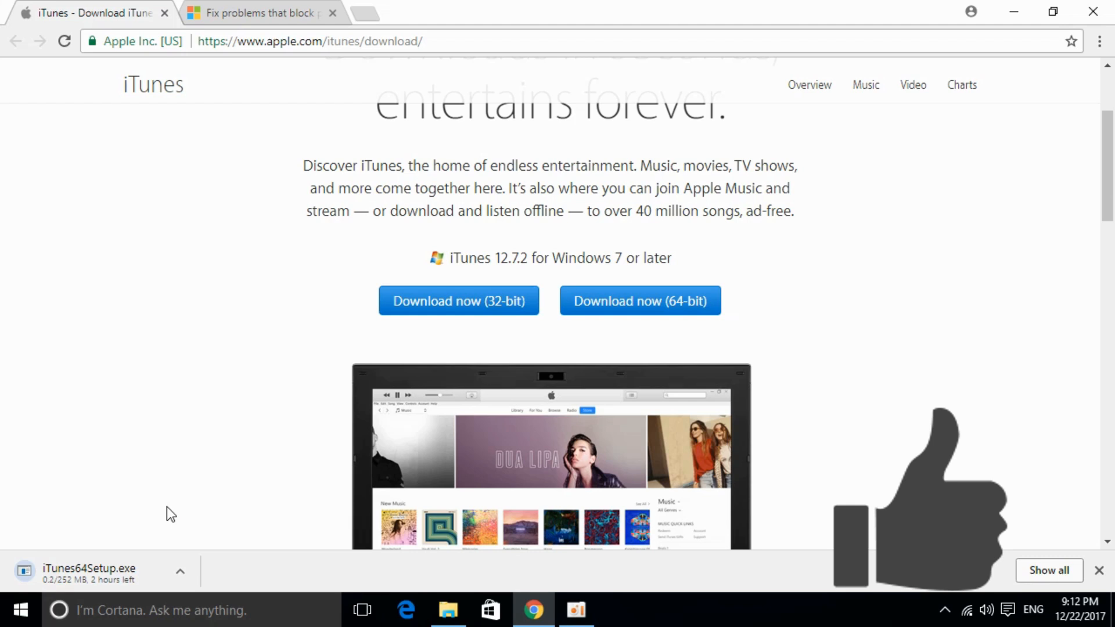
{"action": "left_click", "coordinate": [447, 609]}
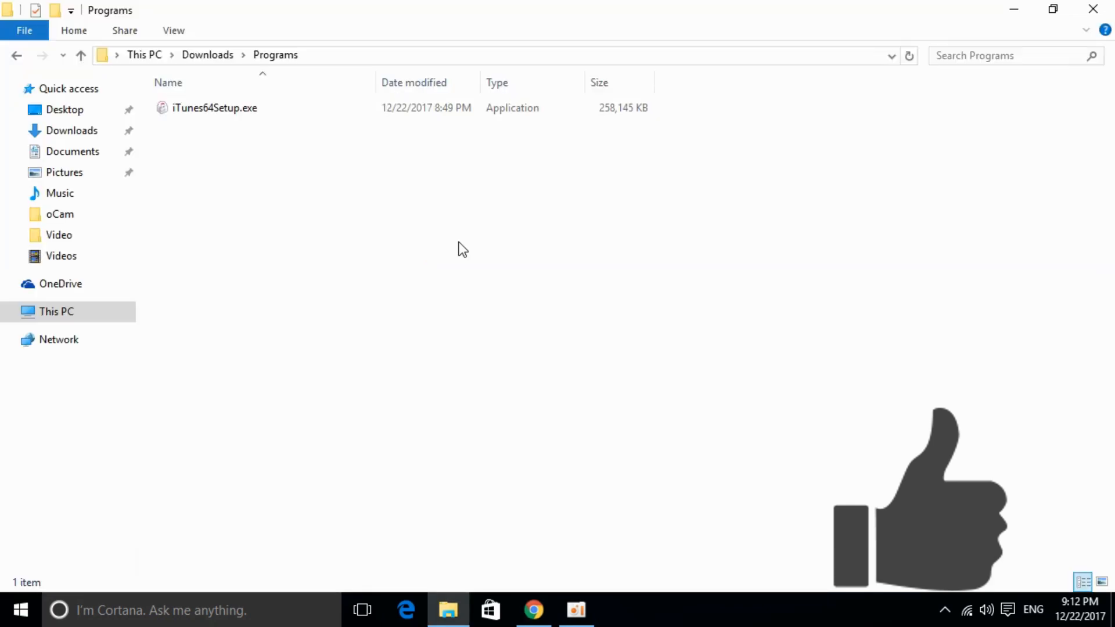
- Run the downloaded iTunes64Setup.exe installer from the Programs folder
{"action": "left_click", "coordinate": [216, 107]}
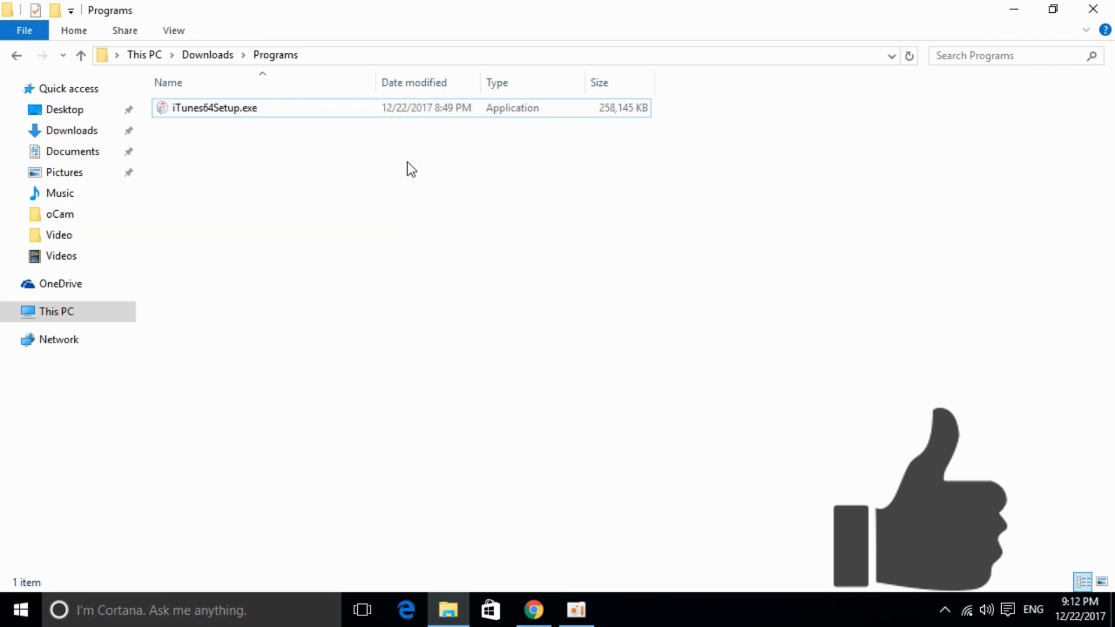
{"action": "mouse_move", "coordinate": [315, 215]}
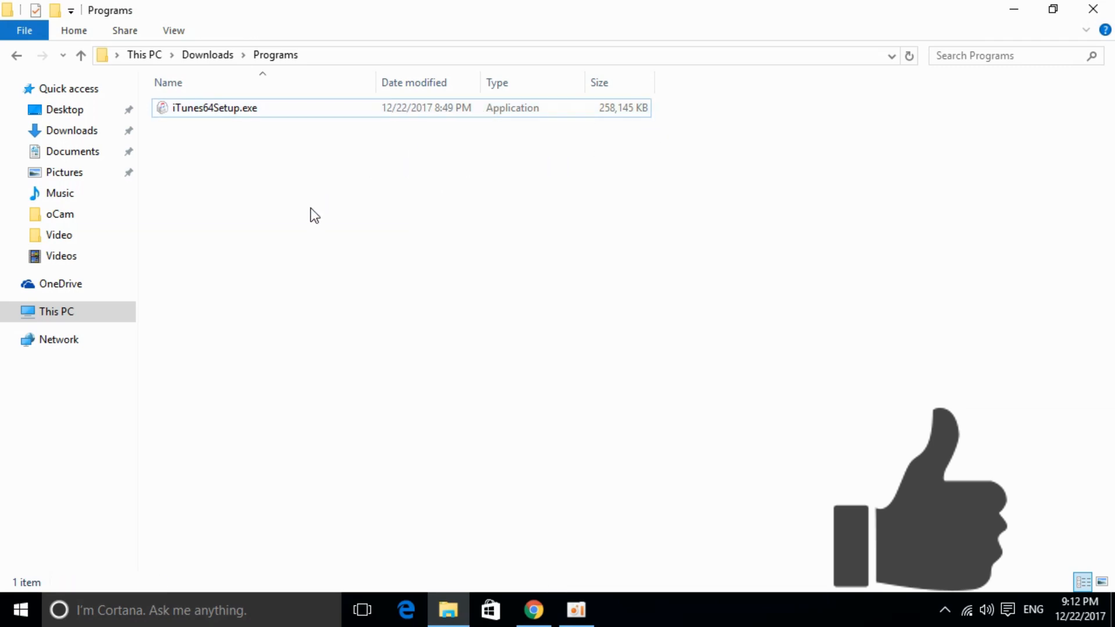
{"action": "mouse_move", "coordinate": [522, 175]}
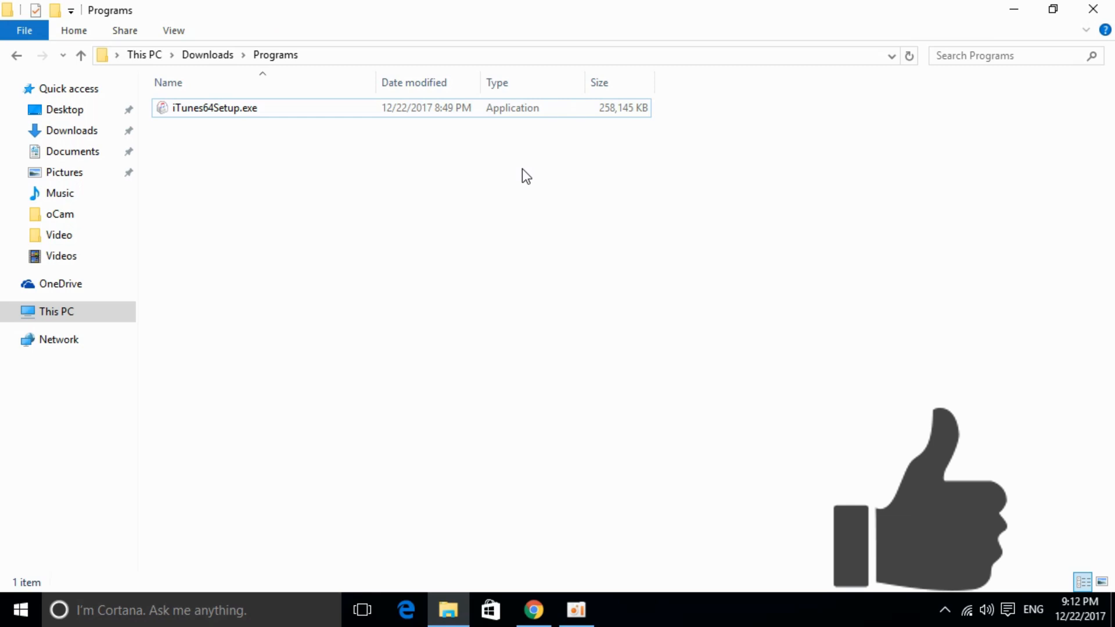
{"action": "mouse_move", "coordinate": [422, 206]}
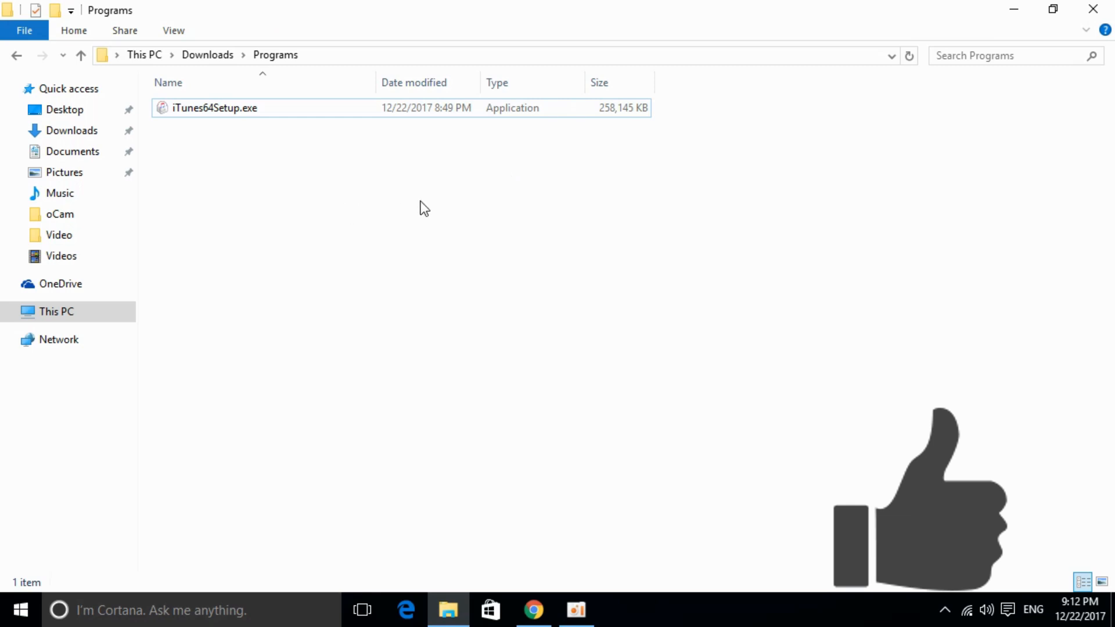
{"action": "double_click", "coordinate": [216, 106]}
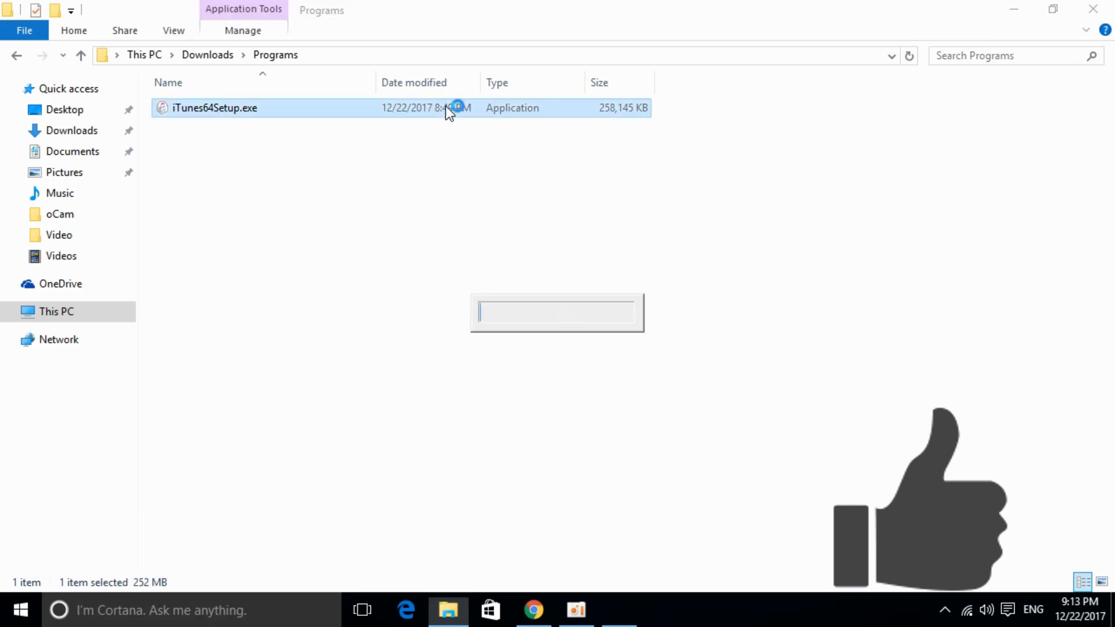
{"action": "double_click", "coordinate": [215, 107]}
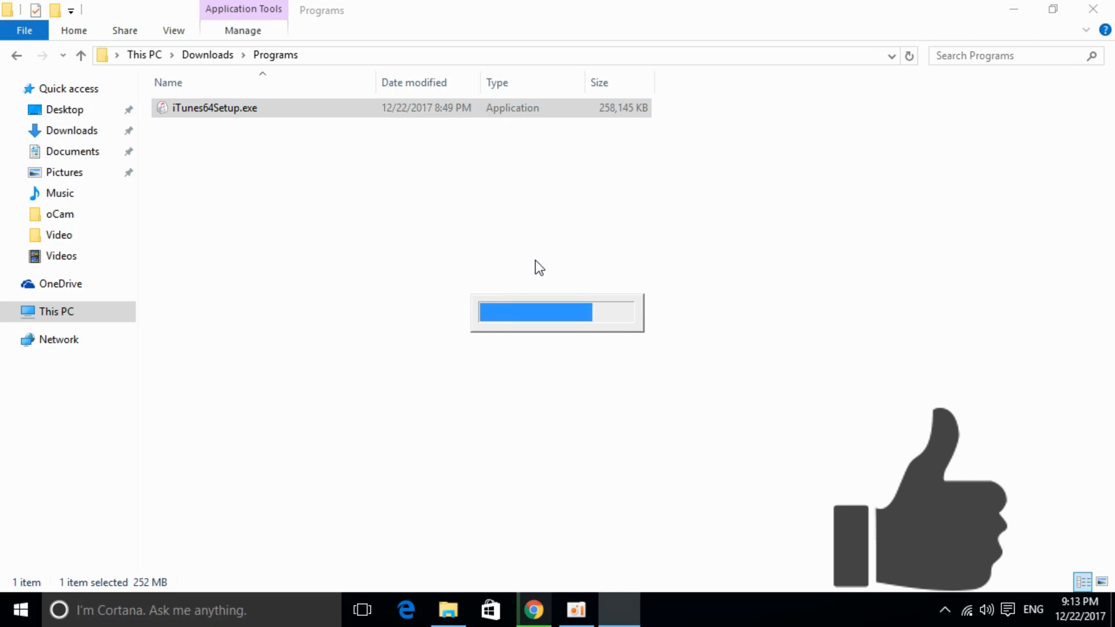